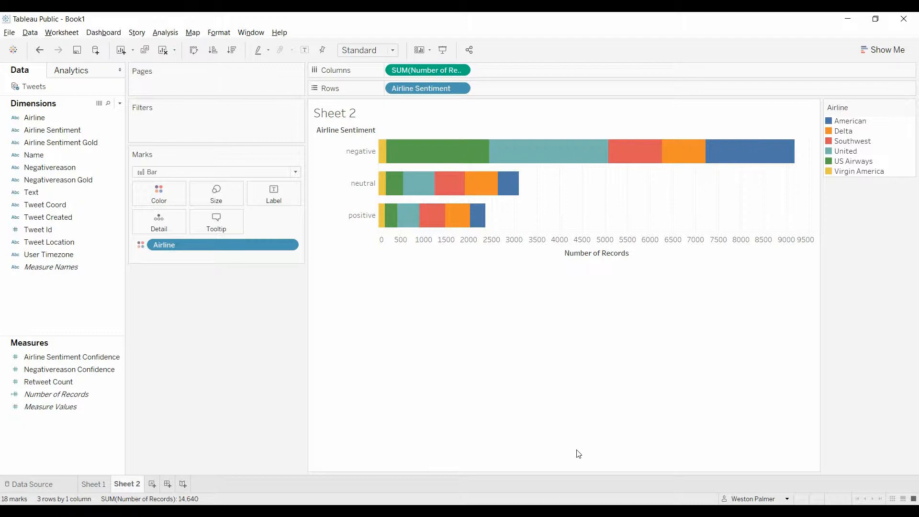
{"action": "mouse_move", "coordinate": [551, 308]}
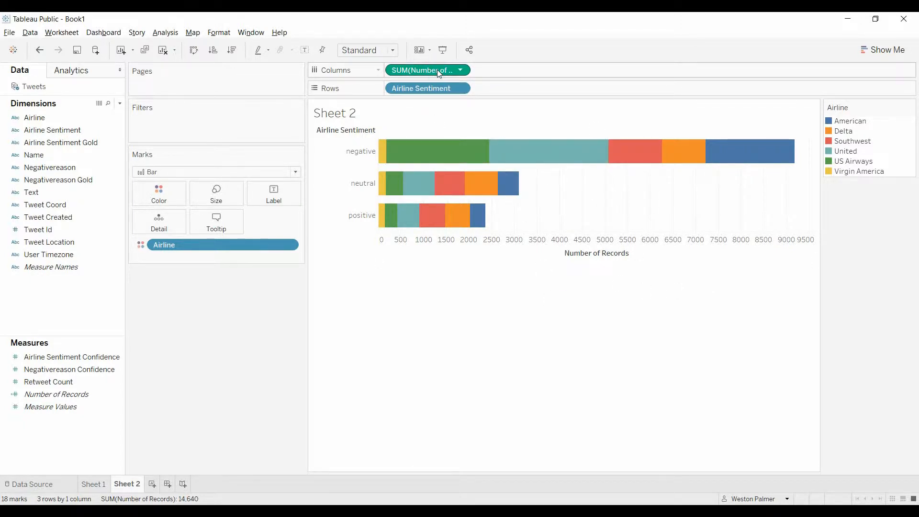
- Ctrl-drag the SUM(Number of Records) pill to duplicate it as a second gray panel
{"action": "left_click_drag", "start_coordinate": [428, 69], "coordinate": [507, 71]}
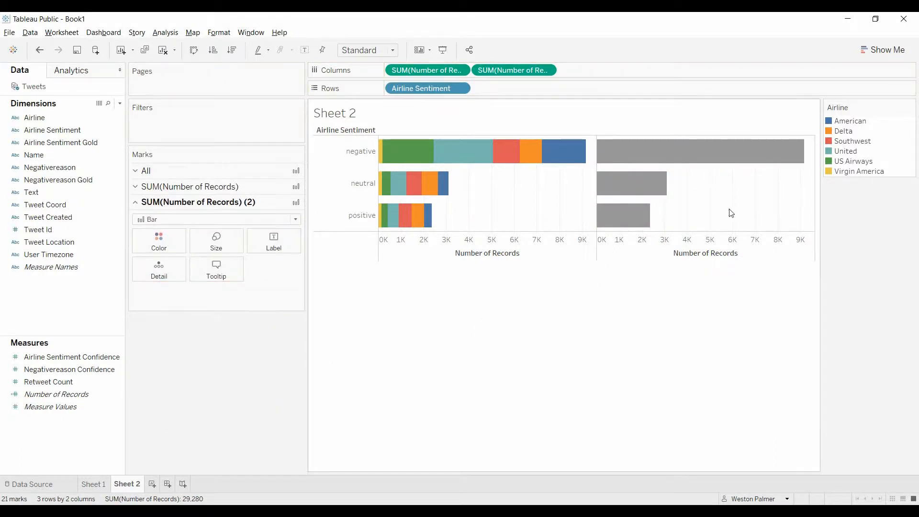
{"action": "mouse_move", "coordinate": [128, 343]}
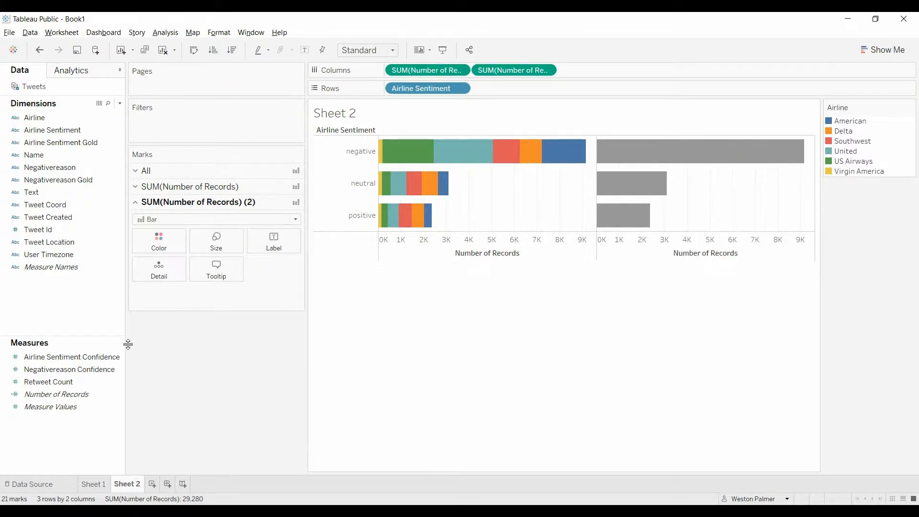
- Label the gray total bars with their totals (9,178, 3,099, 2,363) at font size 15
{"action": "left_click", "coordinate": [273, 240]}
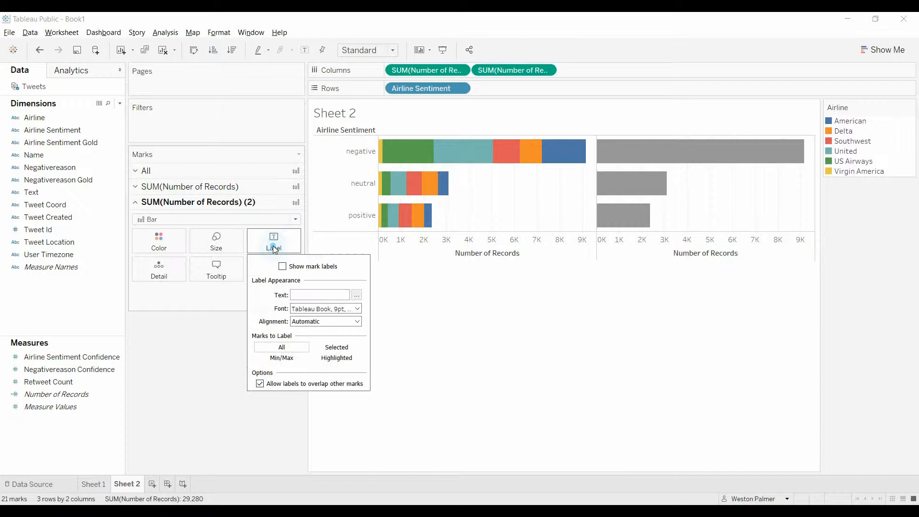
{"action": "left_click", "coordinate": [282, 266]}
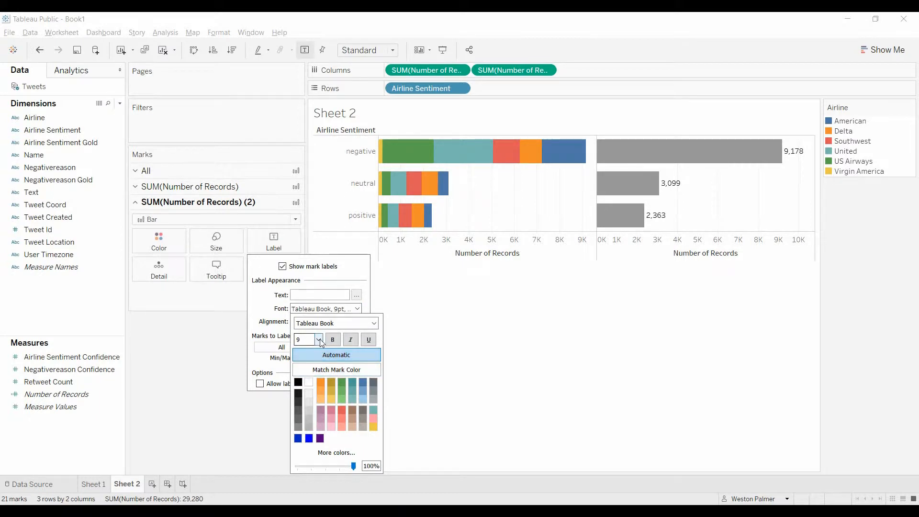
{"action": "left_click", "coordinate": [319, 339]}
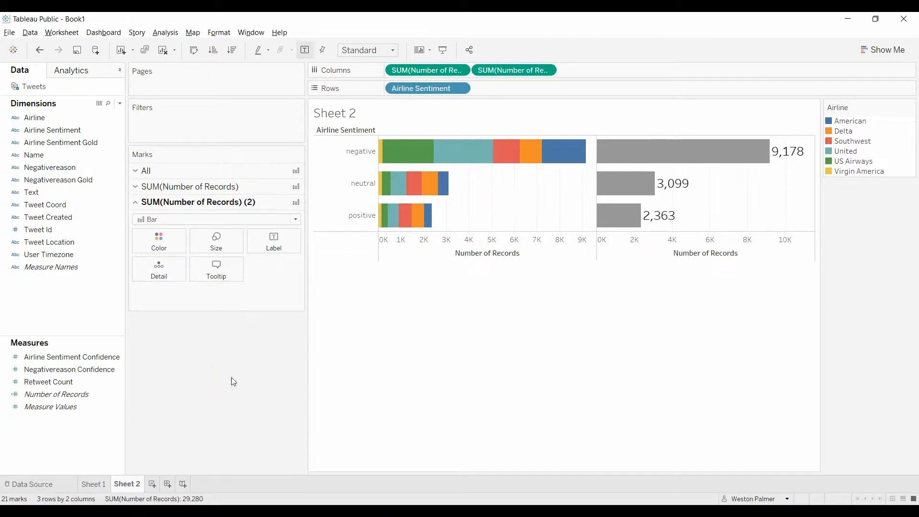
{"action": "left_click", "coordinate": [51, 406]}
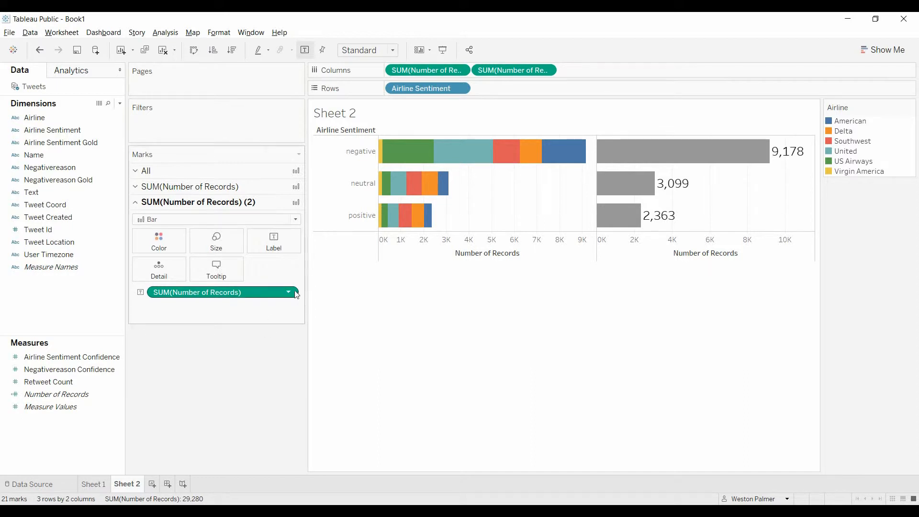
- Format the total labels 9,178, 3,099 and 2,363 as bold blue text in the label editor
{"action": "left_click", "coordinate": [288, 292]}
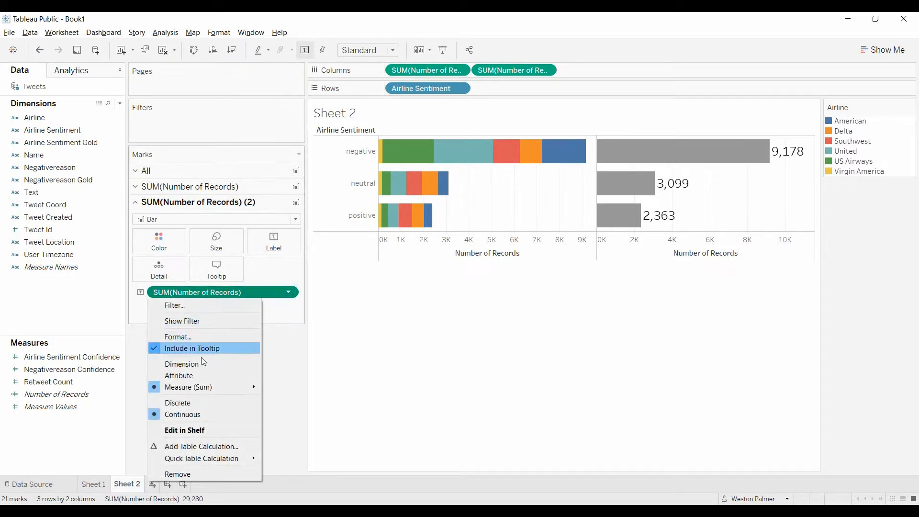
{"action": "left_click", "coordinate": [273, 241]}
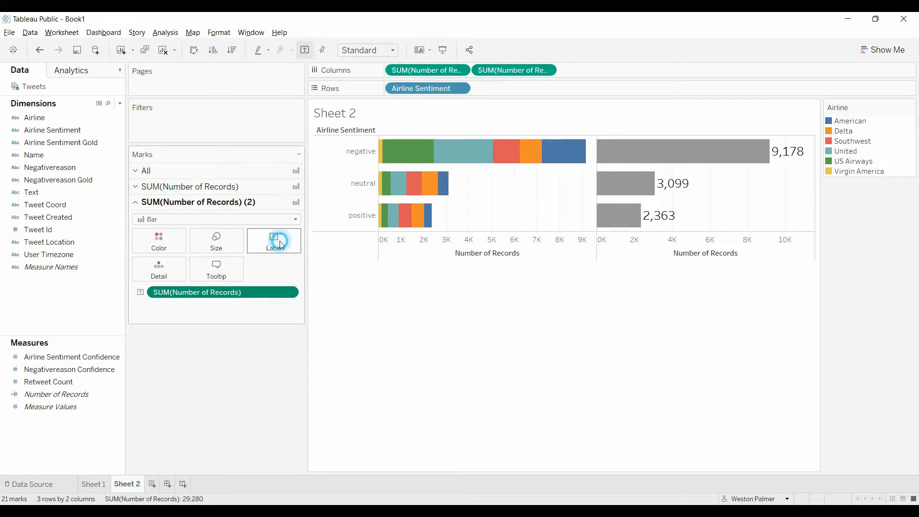
{"action": "left_click", "coordinate": [274, 241]}
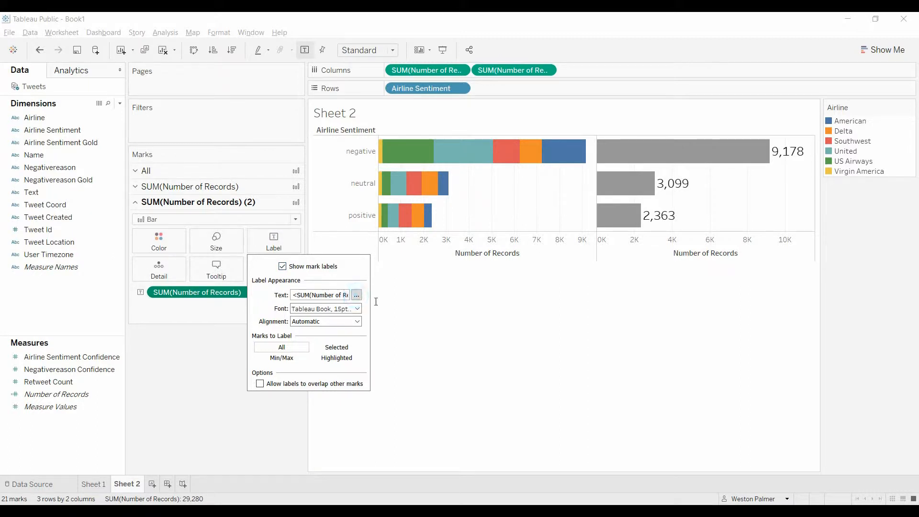
{"action": "left_click", "coordinate": [355, 295]}
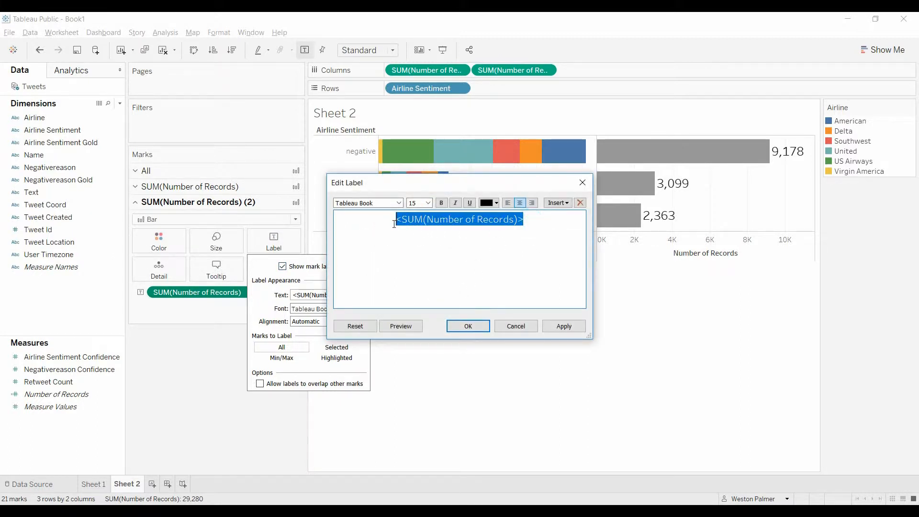
{"action": "left_click", "coordinate": [495, 202]}
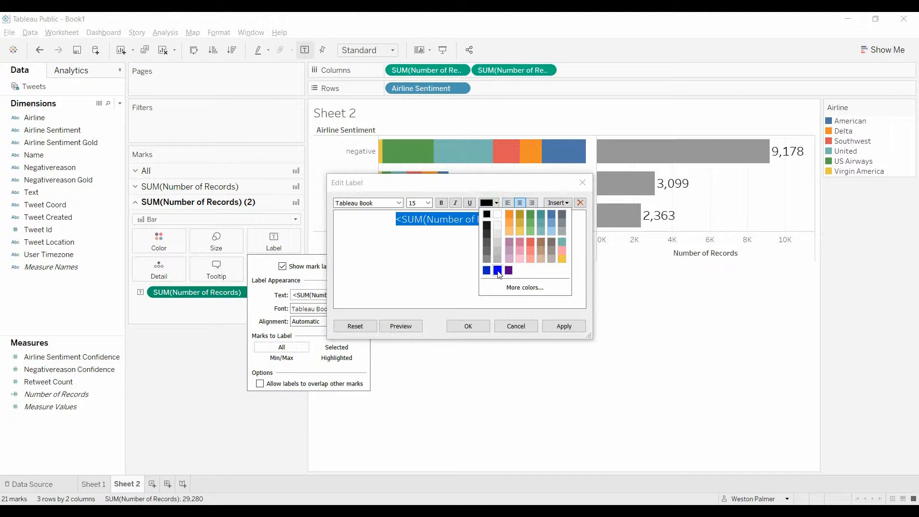
{"action": "left_click", "coordinate": [487, 270]}
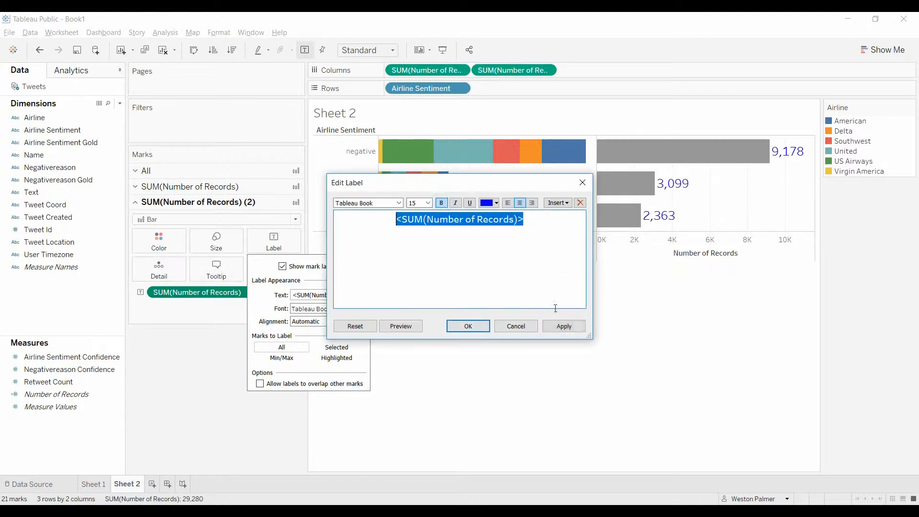
{"action": "left_click", "coordinate": [467, 326]}
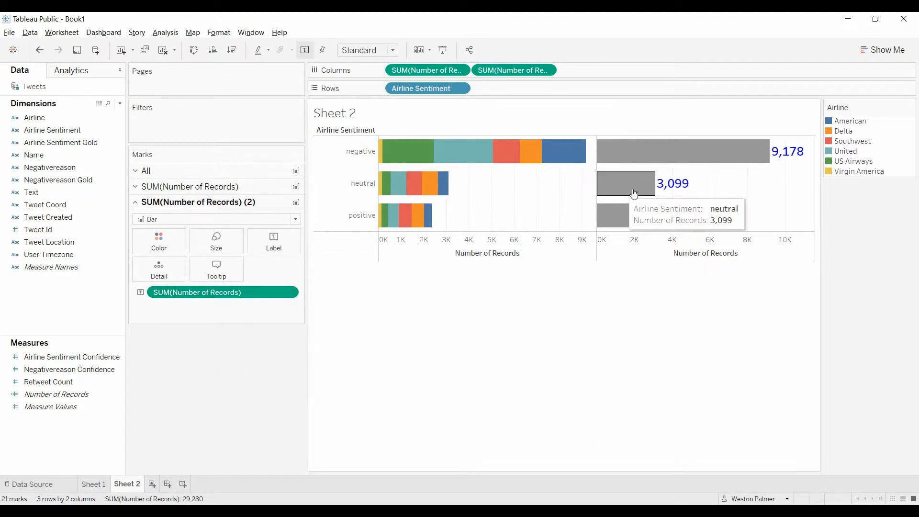
- Combine both Number of Records panels on a dual axis and draw the totals layer as circles
{"action": "right_click", "coordinate": [487, 253]}
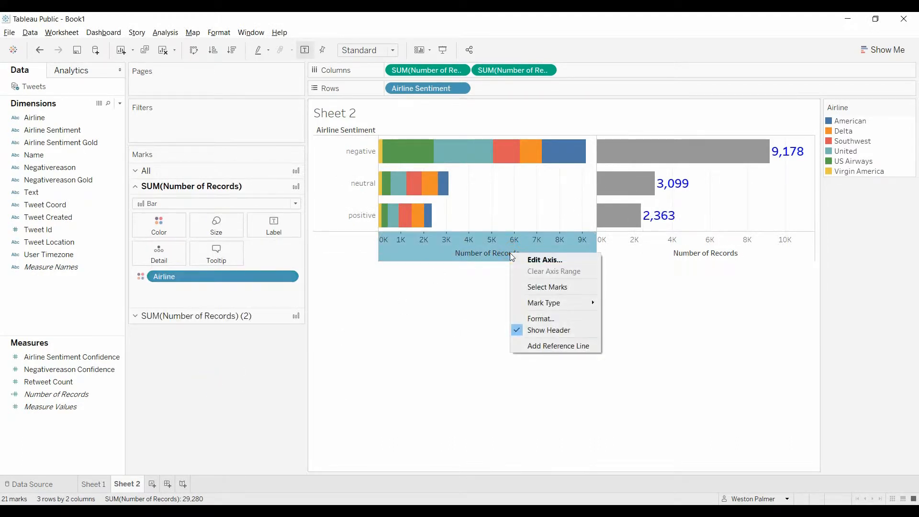
{"action": "right_click", "coordinate": [686, 253]}
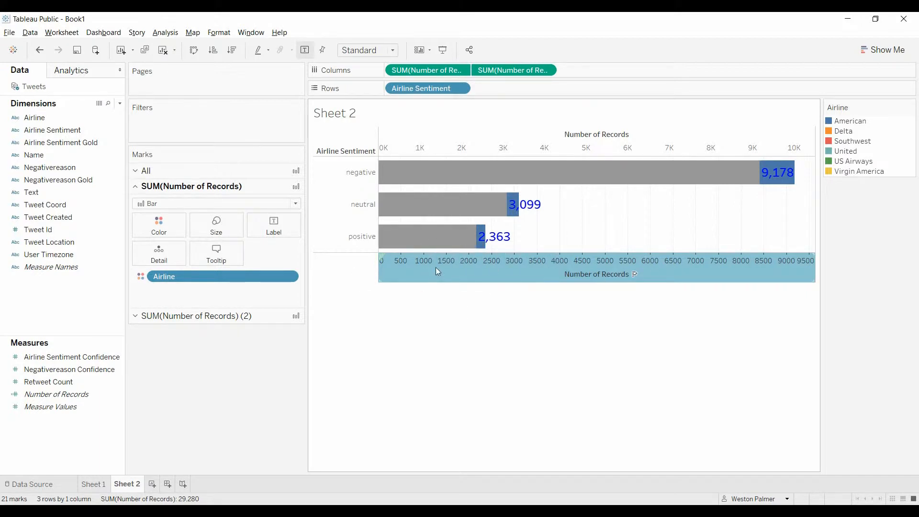
{"action": "left_click", "coordinate": [295, 203]}
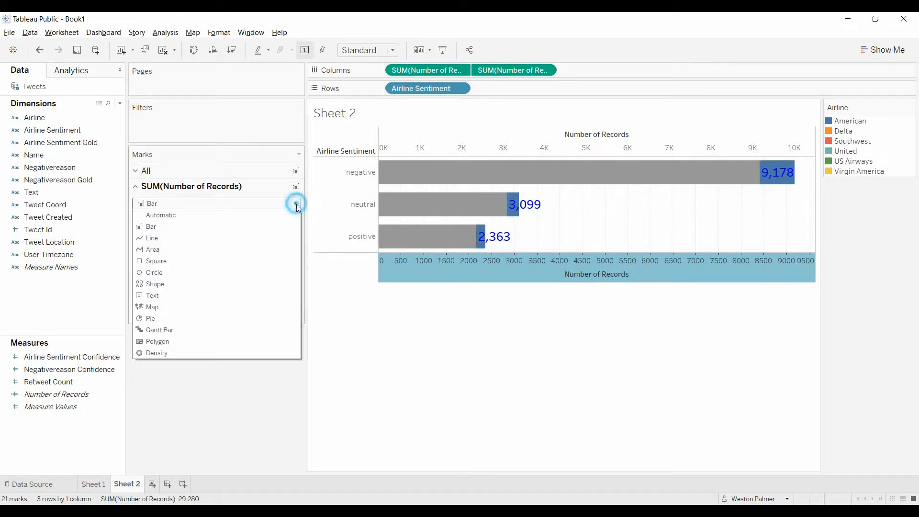
{"action": "left_click", "coordinate": [153, 271]}
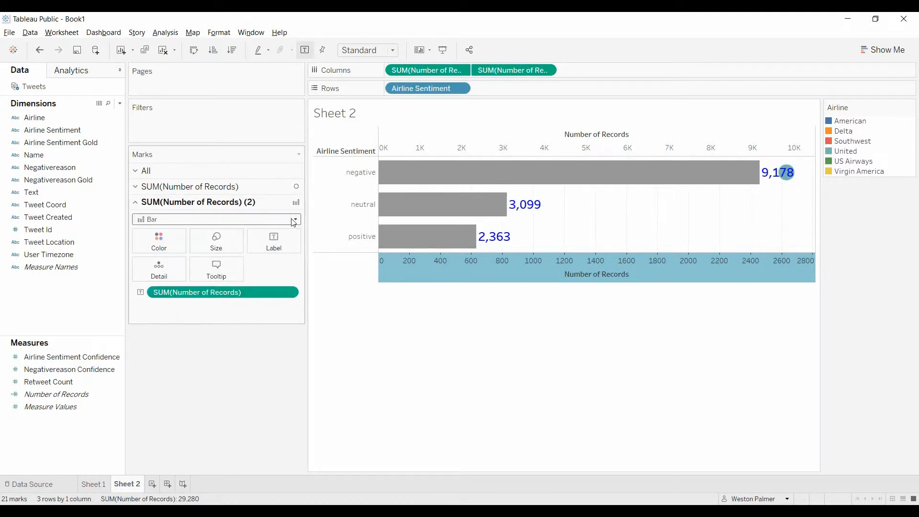
{"action": "left_click", "coordinate": [295, 219]}
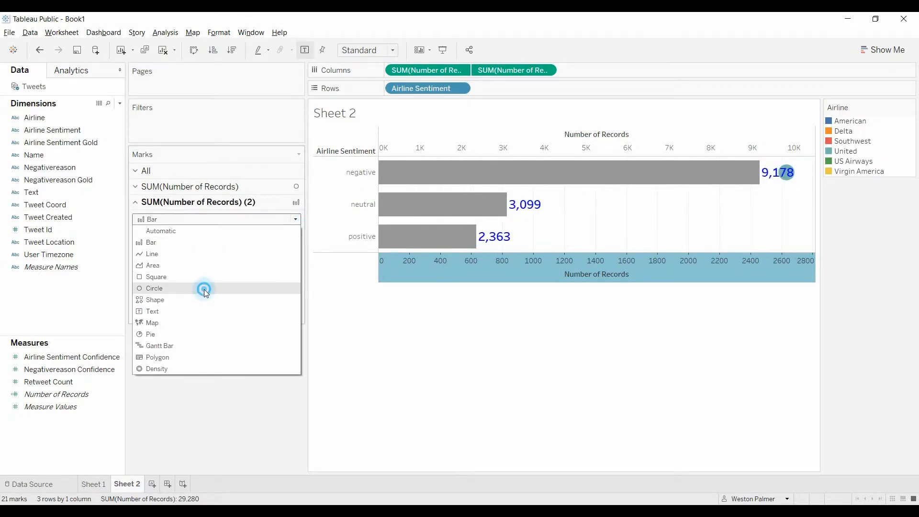
{"action": "left_click", "coordinate": [154, 287]}
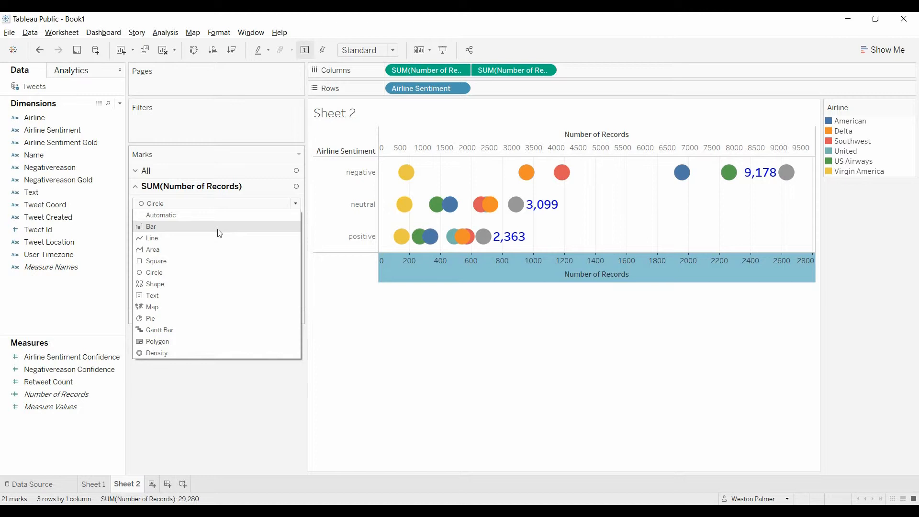
{"action": "left_click", "coordinate": [152, 227]}
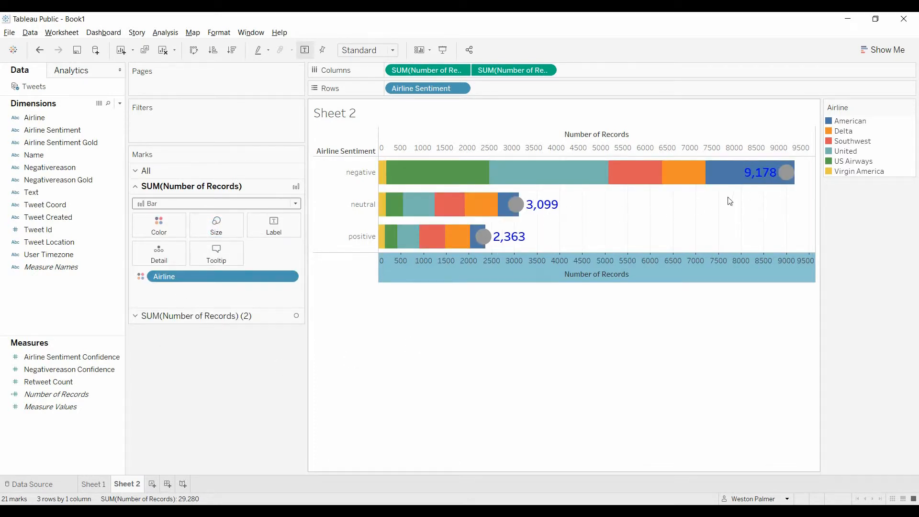
{"action": "mouse_move", "coordinate": [765, 184]}
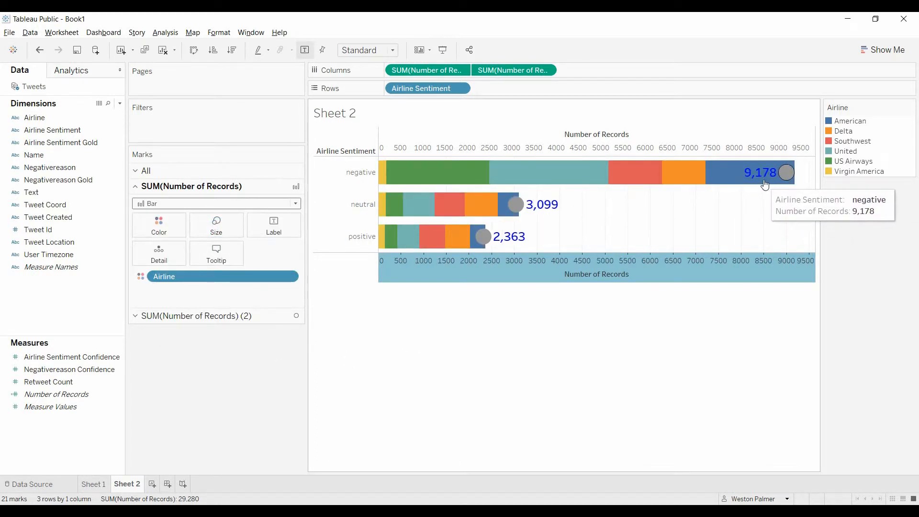
- Synchronize the bottom Number of Records axis with the top axis
{"action": "right_click", "coordinate": [586, 274]}
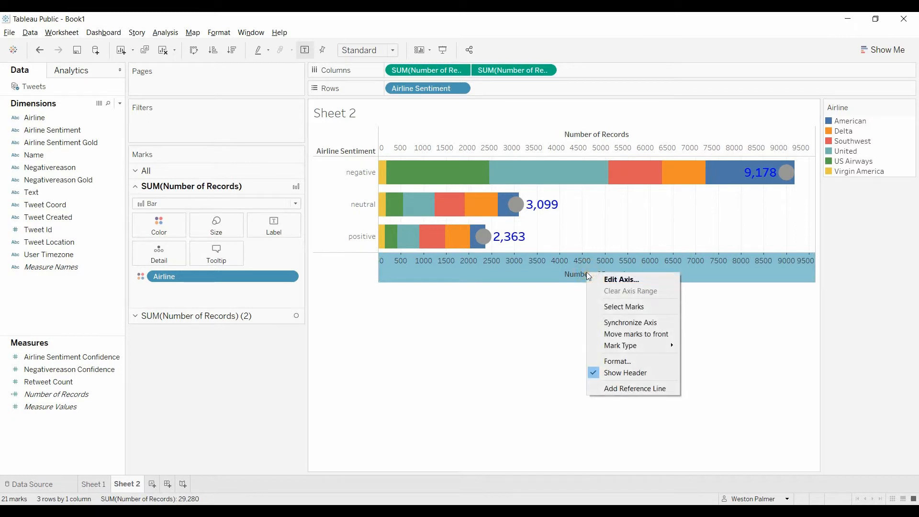
{"action": "left_click", "coordinate": [547, 322]}
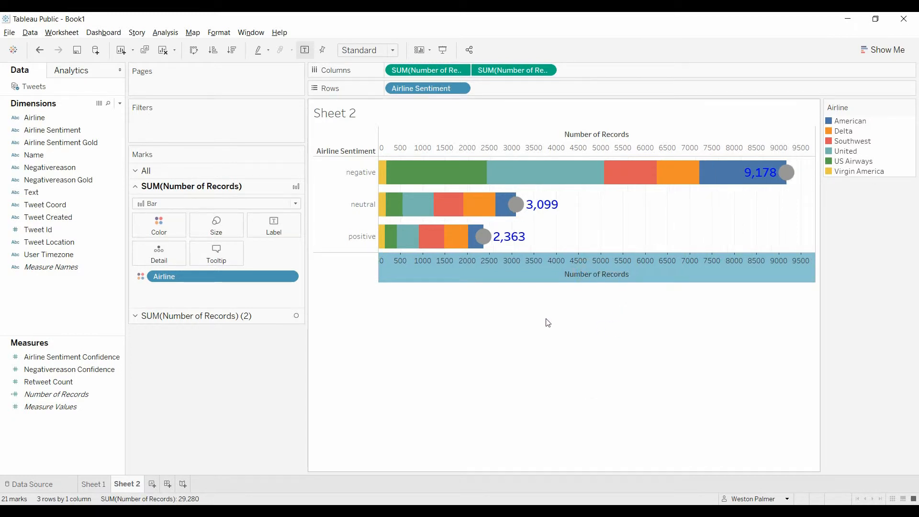
{"action": "mouse_move", "coordinate": [779, 172]}
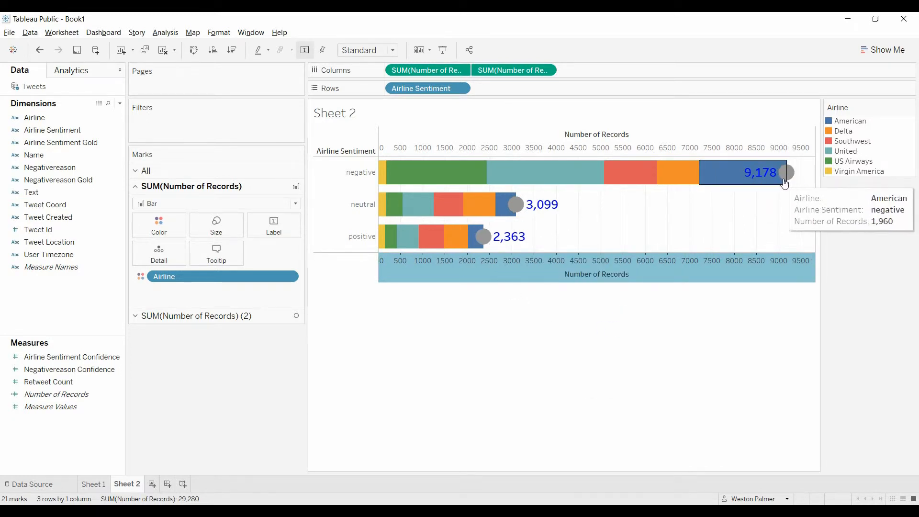
{"action": "mouse_move", "coordinate": [559, 204]}
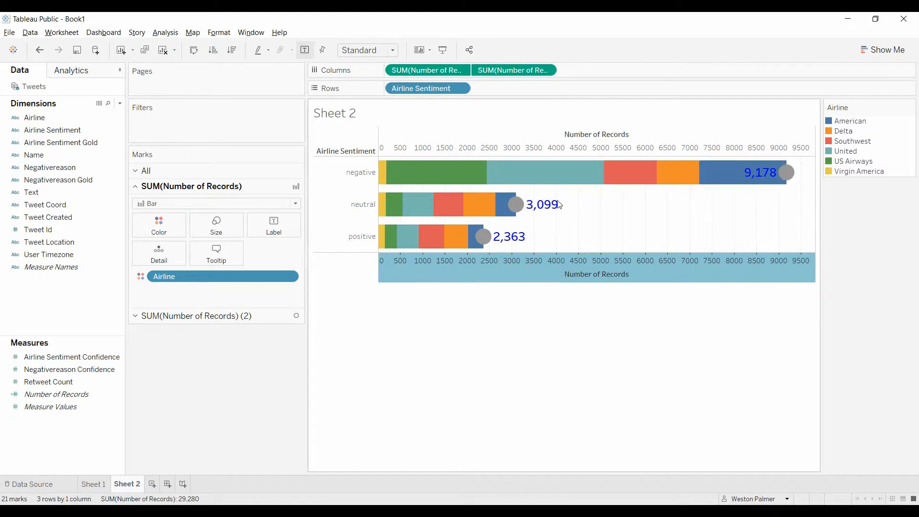
{"action": "mouse_move", "coordinate": [435, 238]}
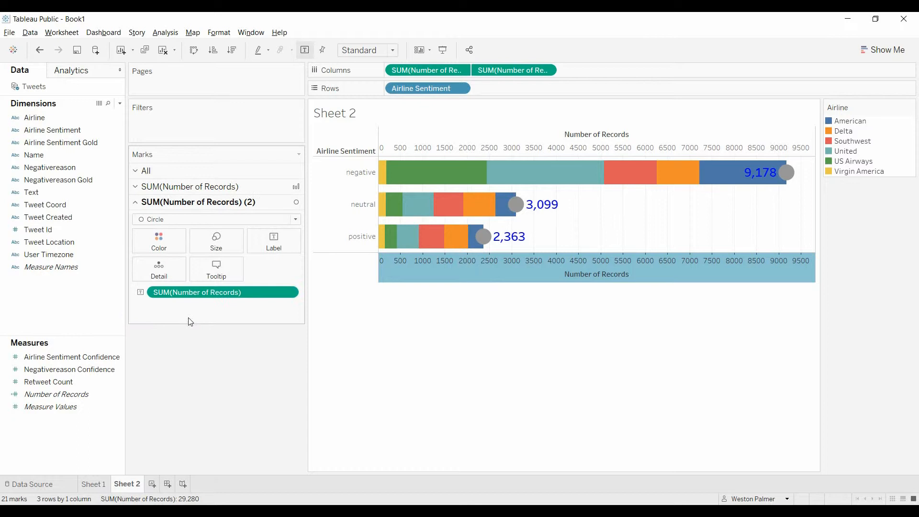
{"action": "mouse_move", "coordinate": [785, 173]}
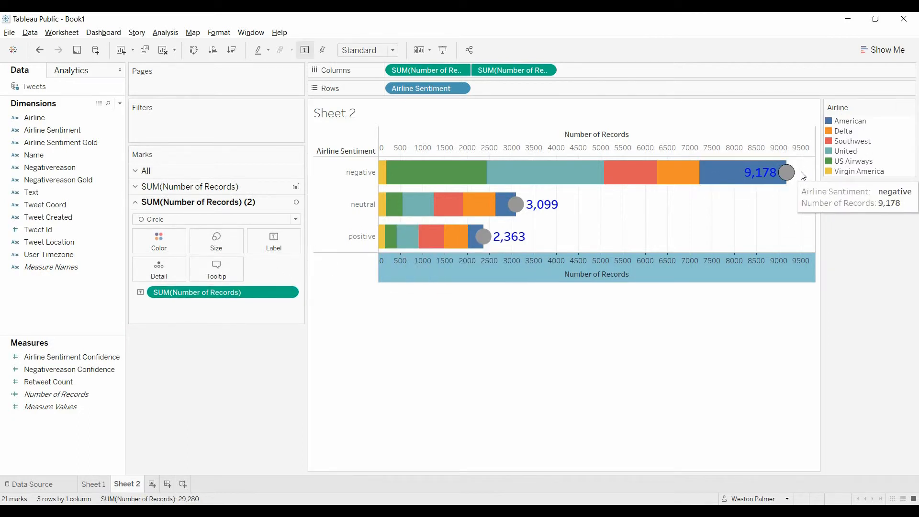
{"action": "mouse_move", "coordinate": [760, 177]}
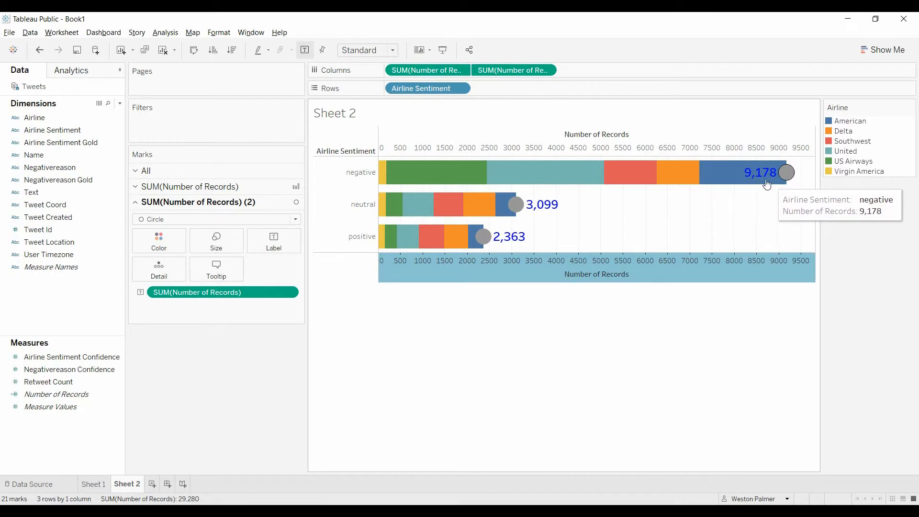
{"action": "mouse_move", "coordinate": [763, 180]}
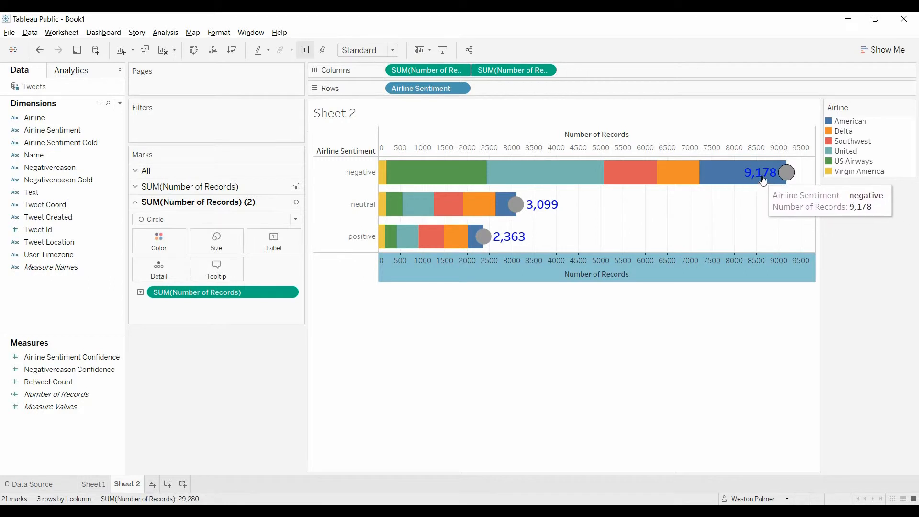
{"action": "mouse_move", "coordinate": [793, 182]}
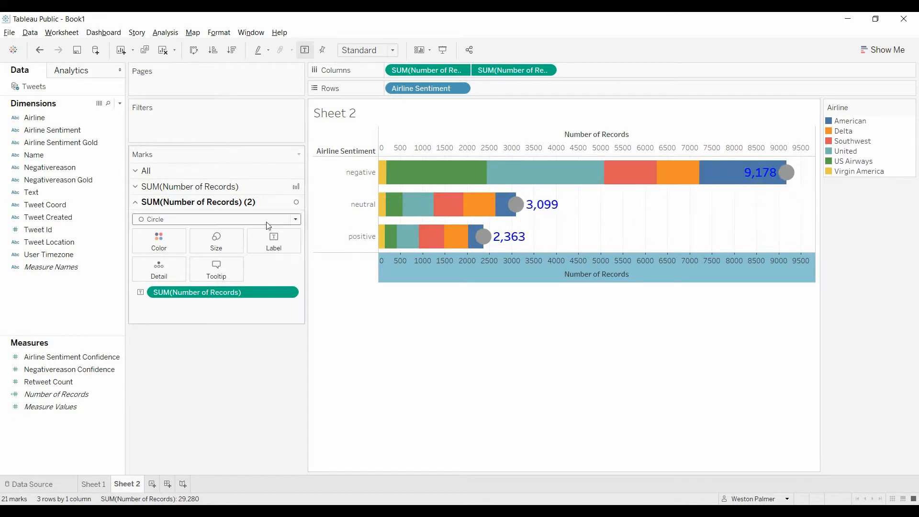
- Change the totals layer's mark type from circles back to Bar
{"action": "left_click", "coordinate": [296, 218]}
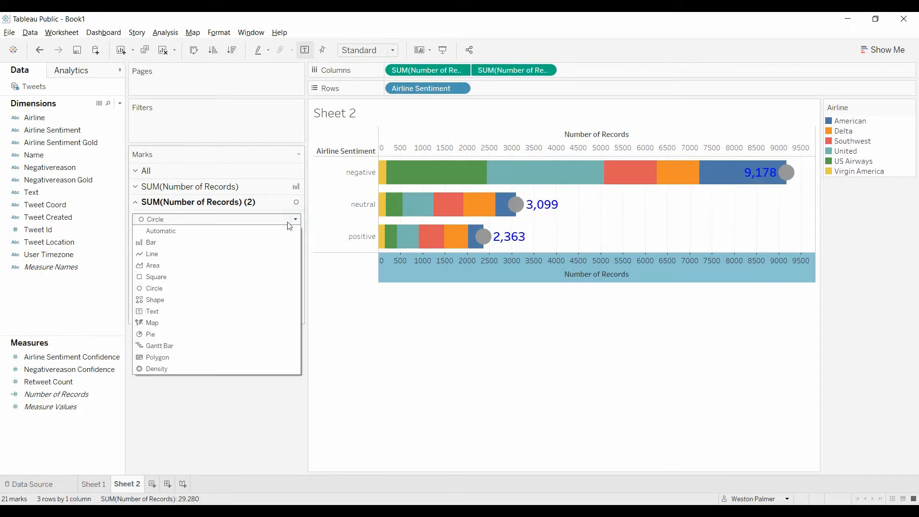
{"action": "left_click", "coordinate": [152, 242]}
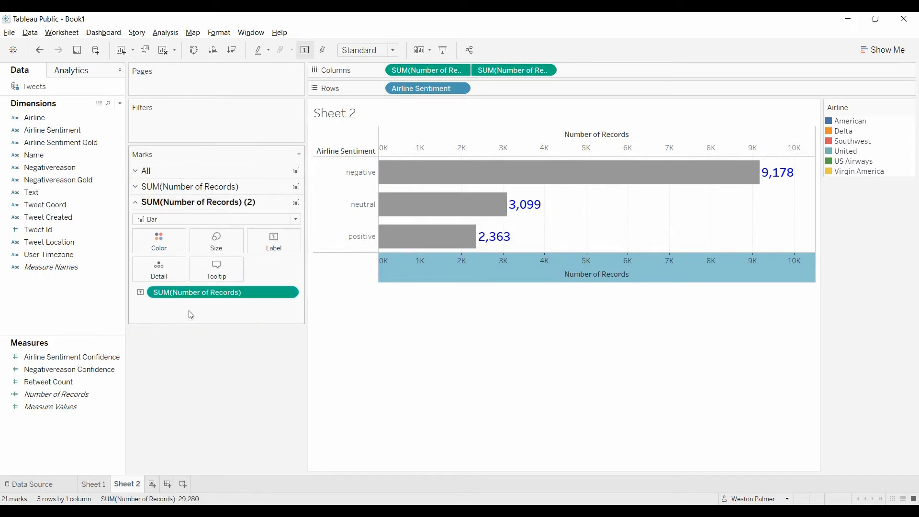
- Set the gray total bars' opacity to 0%, after undoing an accidental change to the airline bars
{"action": "left_click", "coordinate": [158, 240]}
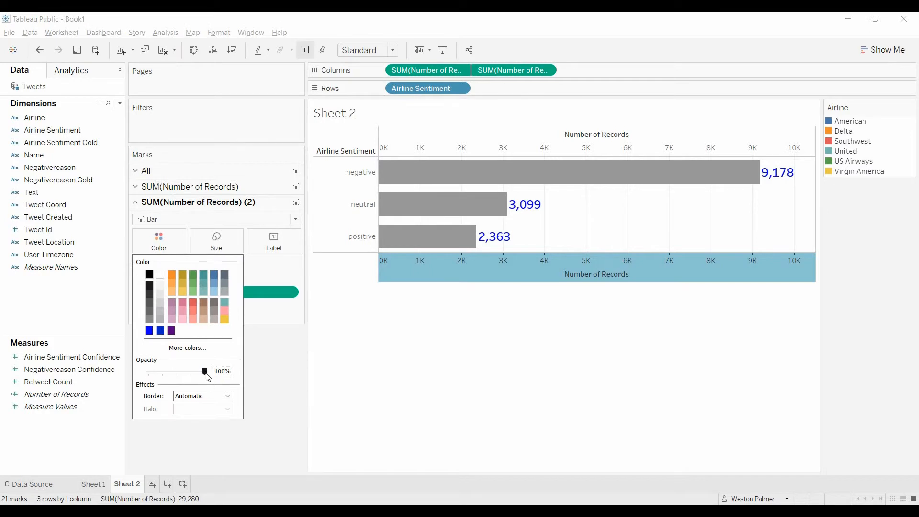
{"action": "left_click_drag", "start_coordinate": [204, 371], "coordinate": [148, 370]}
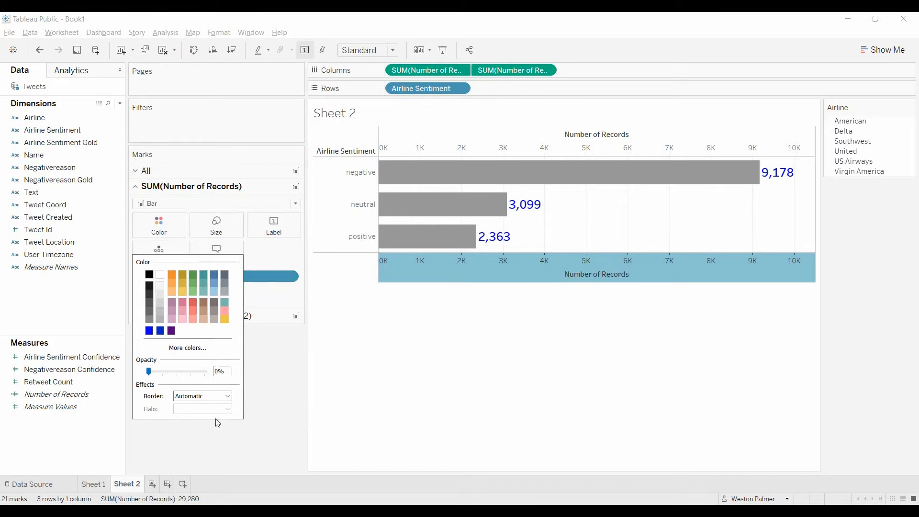
{"action": "left_click", "coordinate": [275, 395]}
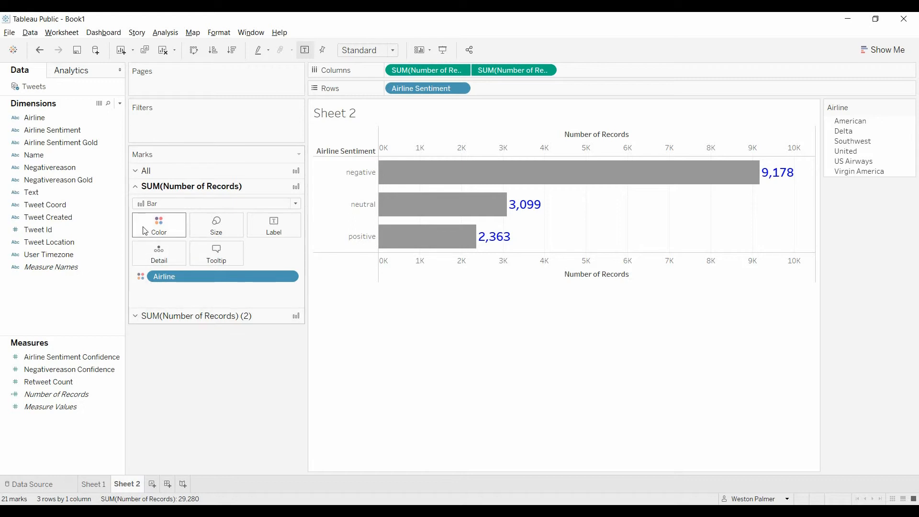
{"action": "left_click", "coordinate": [38, 50]}
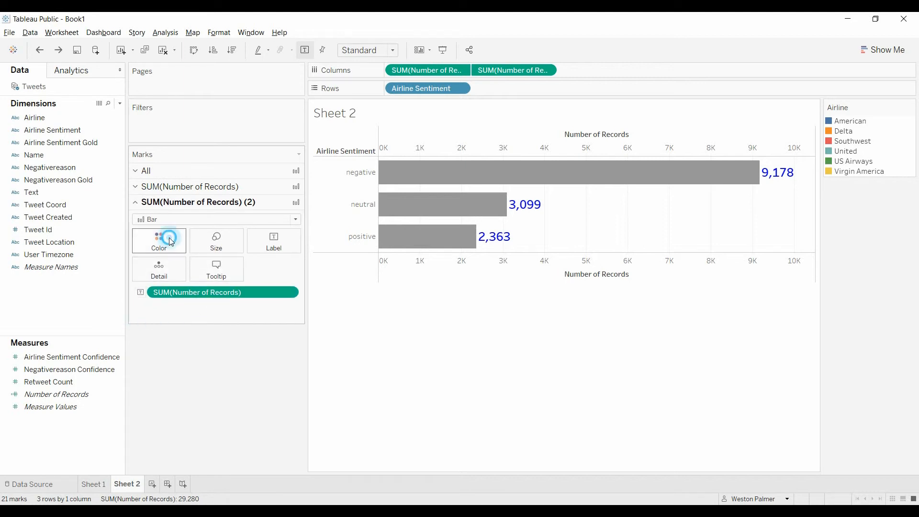
{"action": "left_click", "coordinate": [159, 240]}
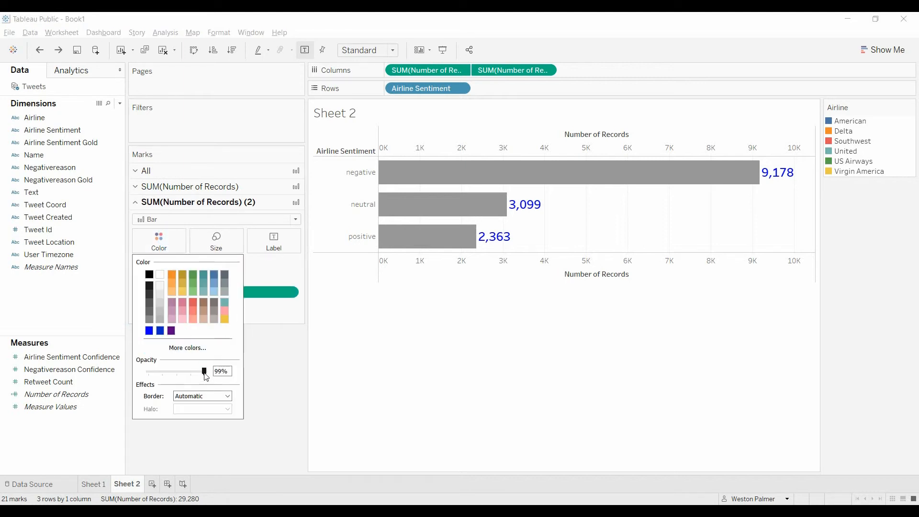
{"action": "left_click_drag", "start_coordinate": [203, 371], "coordinate": [148, 371]}
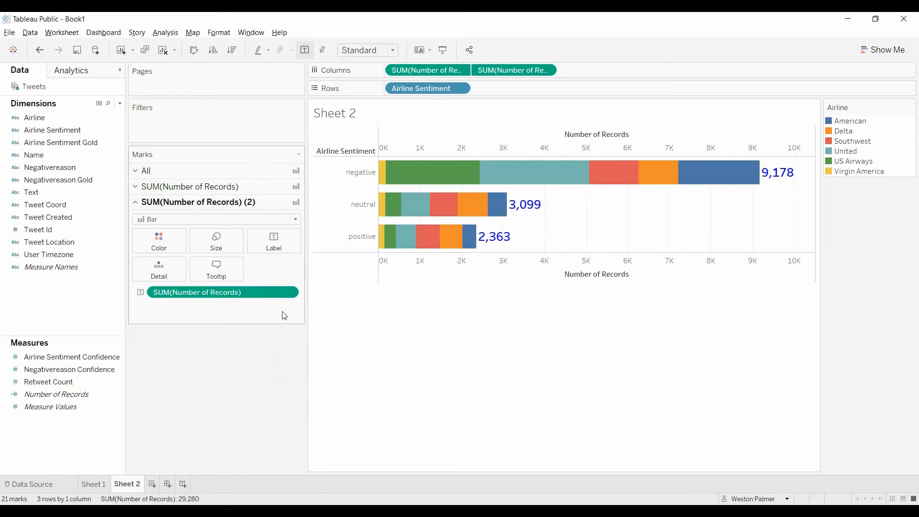
{"action": "mouse_move", "coordinate": [530, 178]}
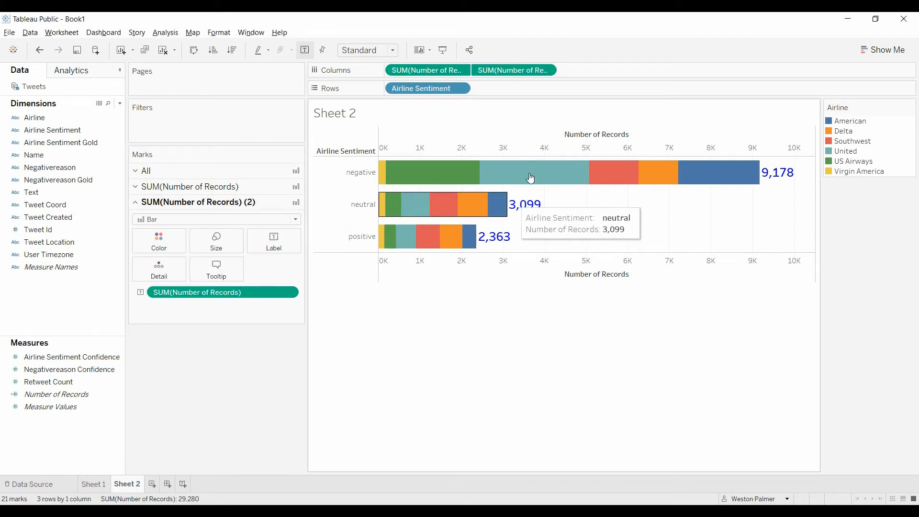
{"action": "right_click", "coordinate": [596, 133]}
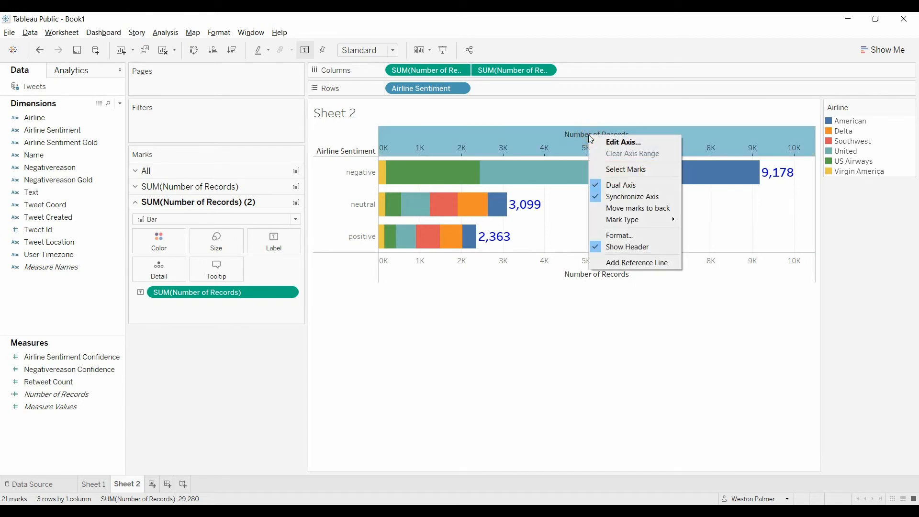